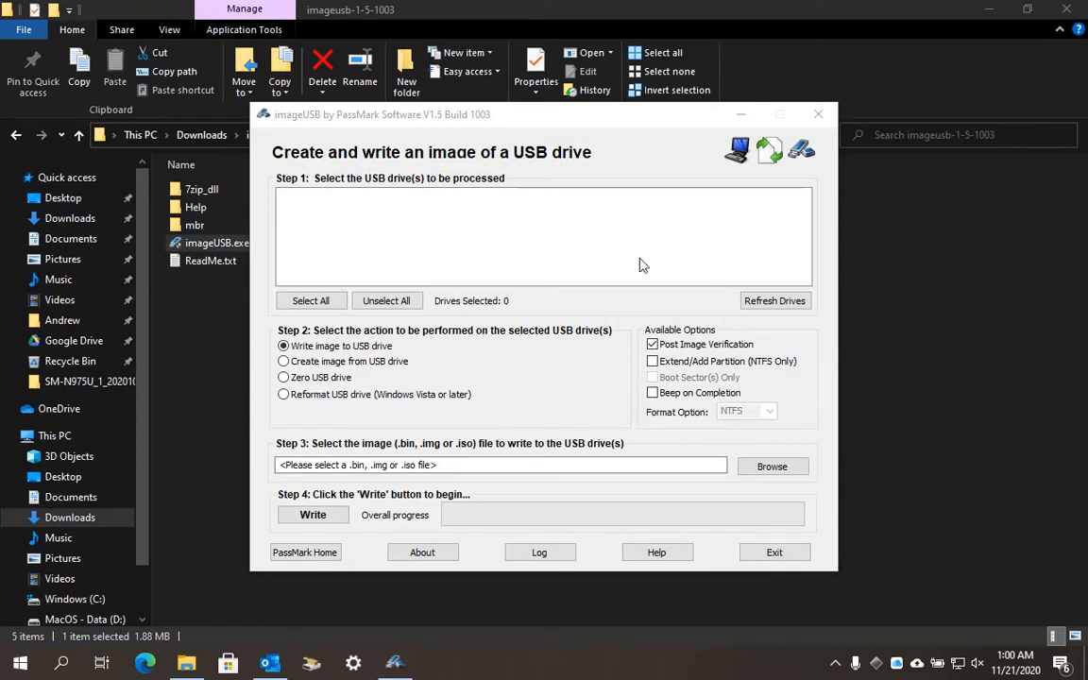
mouse_move(568, 261)
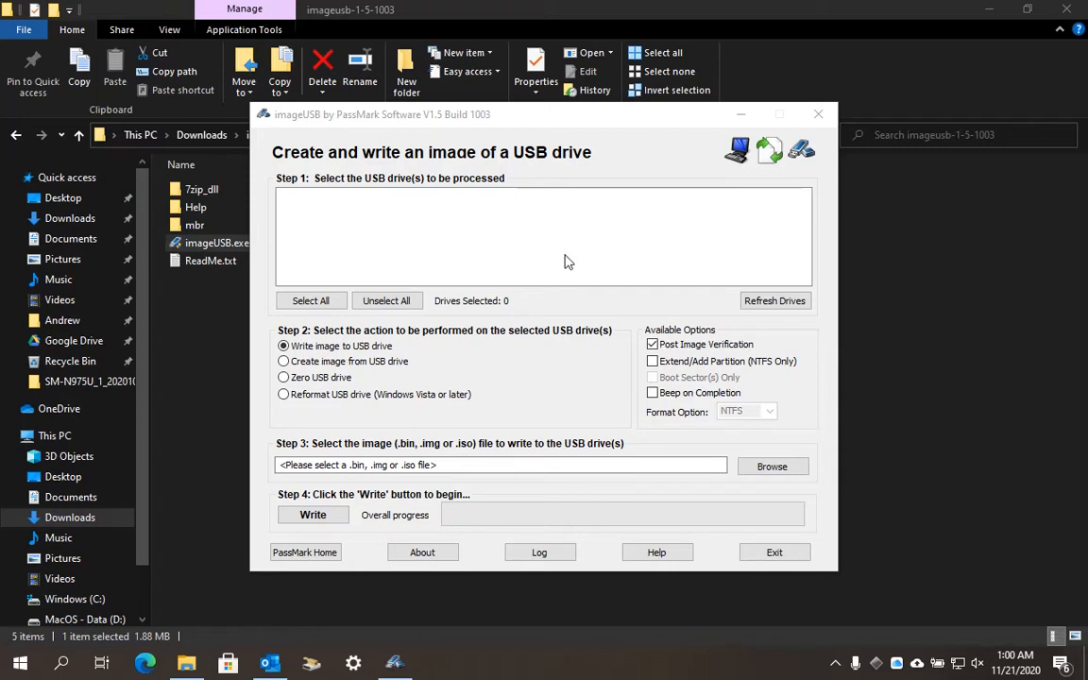
mouse_move(382, 336)
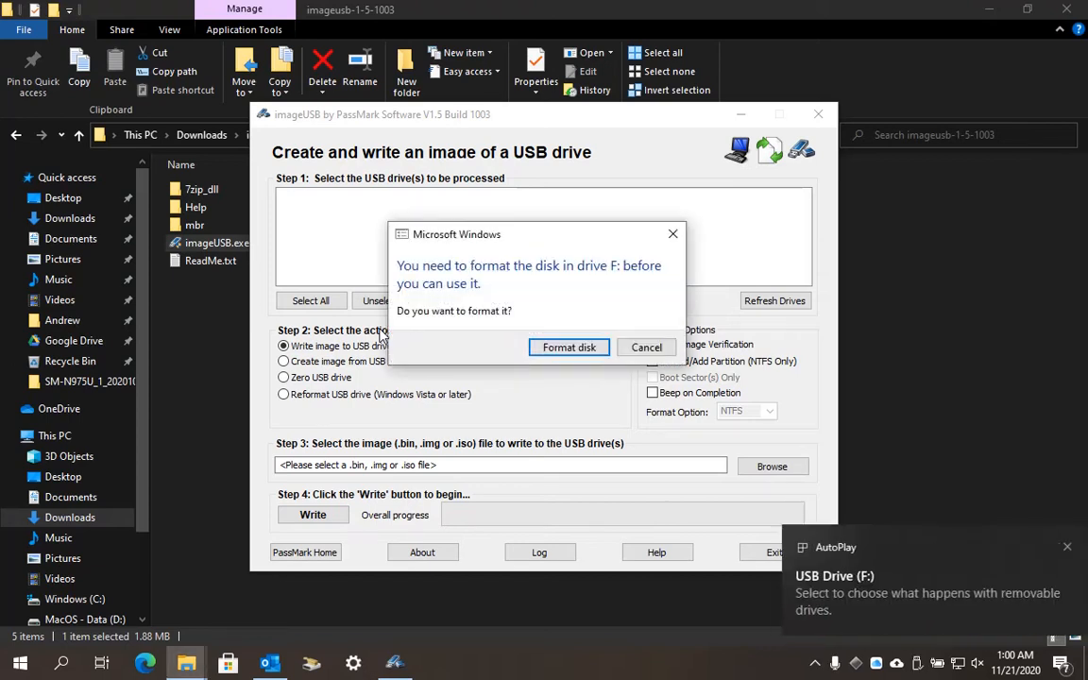
Dismiss Windows' format prompt, rescan drives and select the SanDisk USB drive.
click(646, 348)
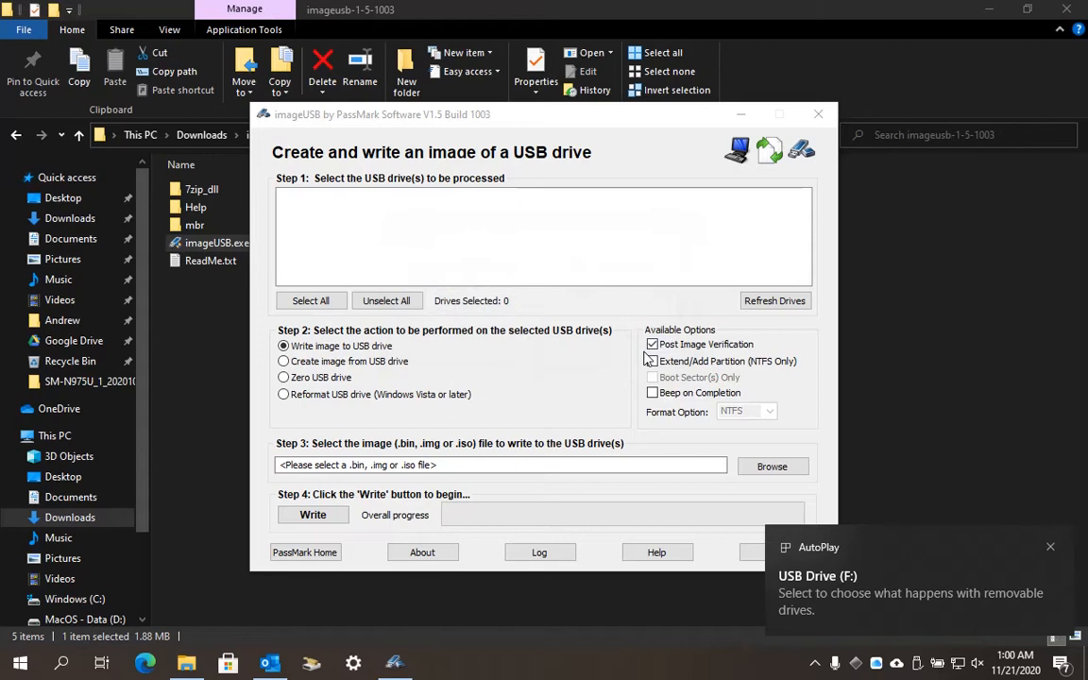
mouse_move(610, 351)
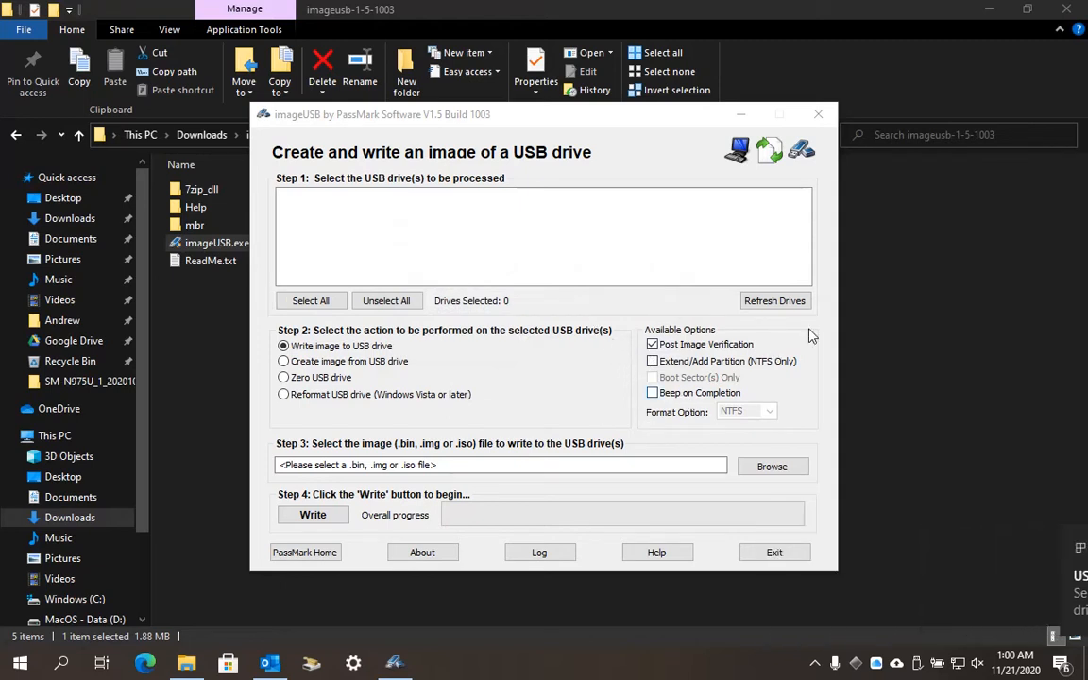
click(774, 300)
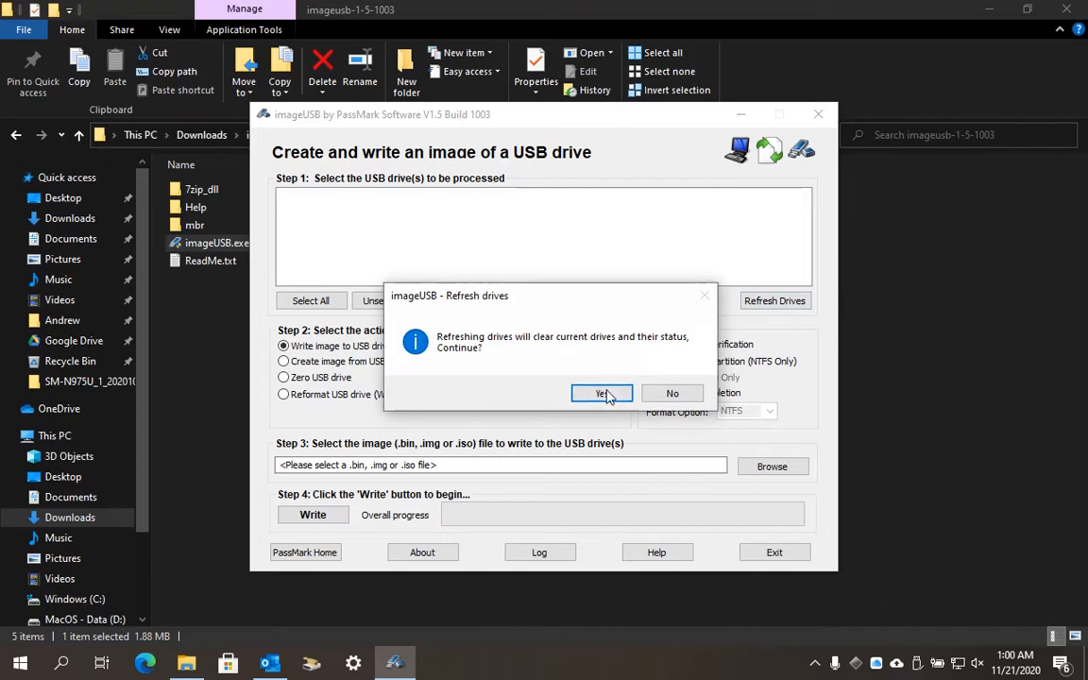
click(601, 392)
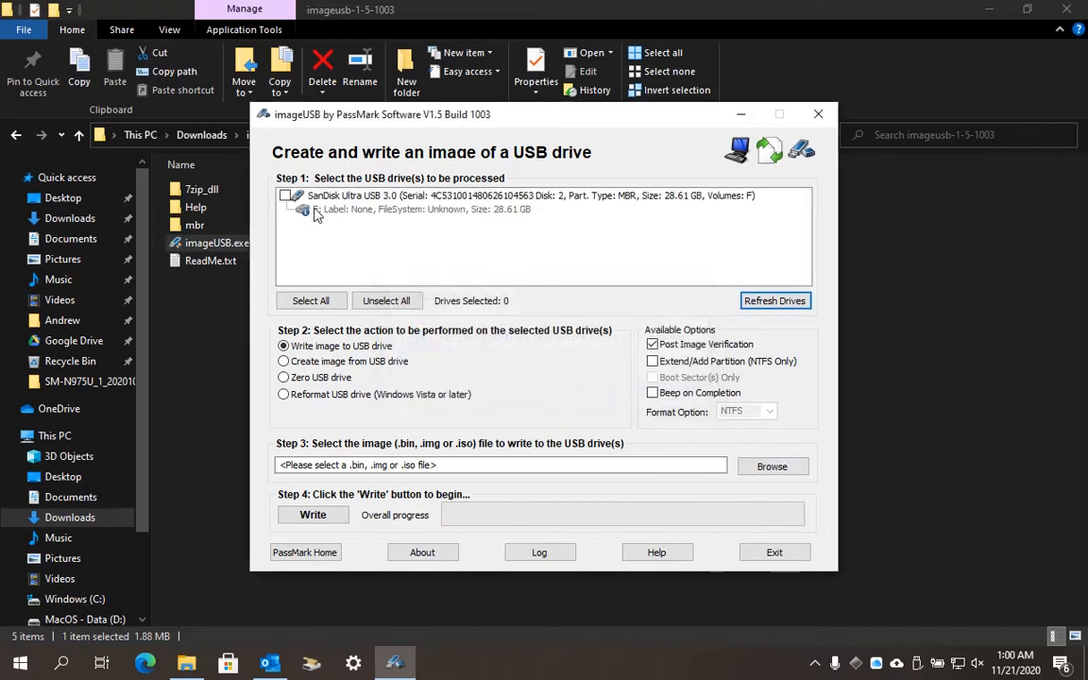
click(287, 194)
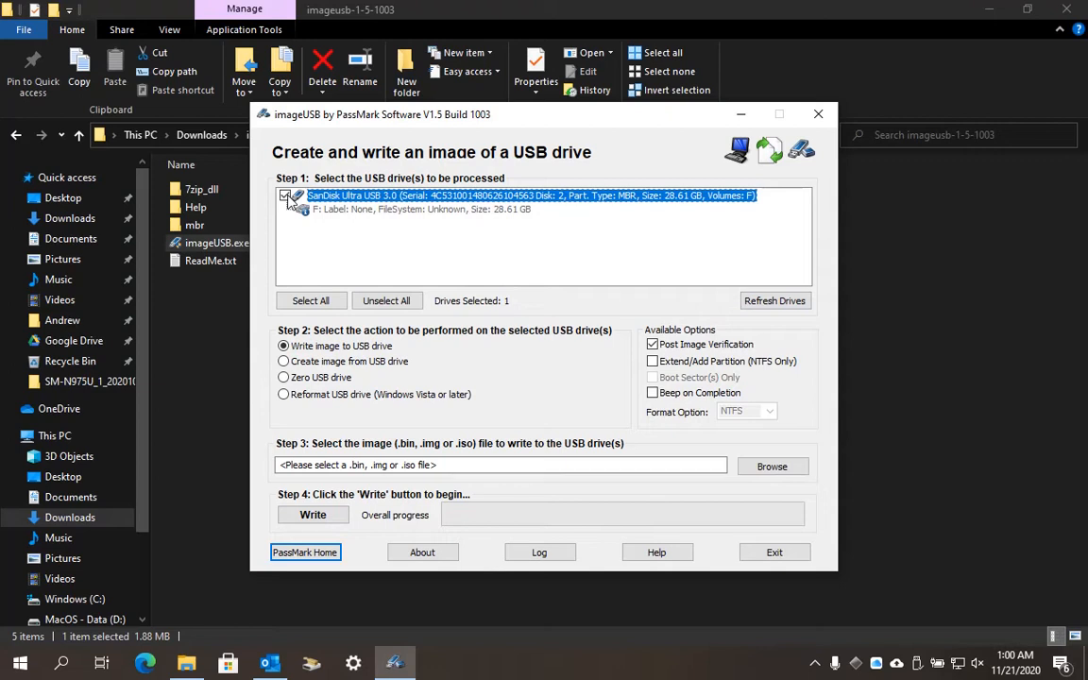
click(287, 195)
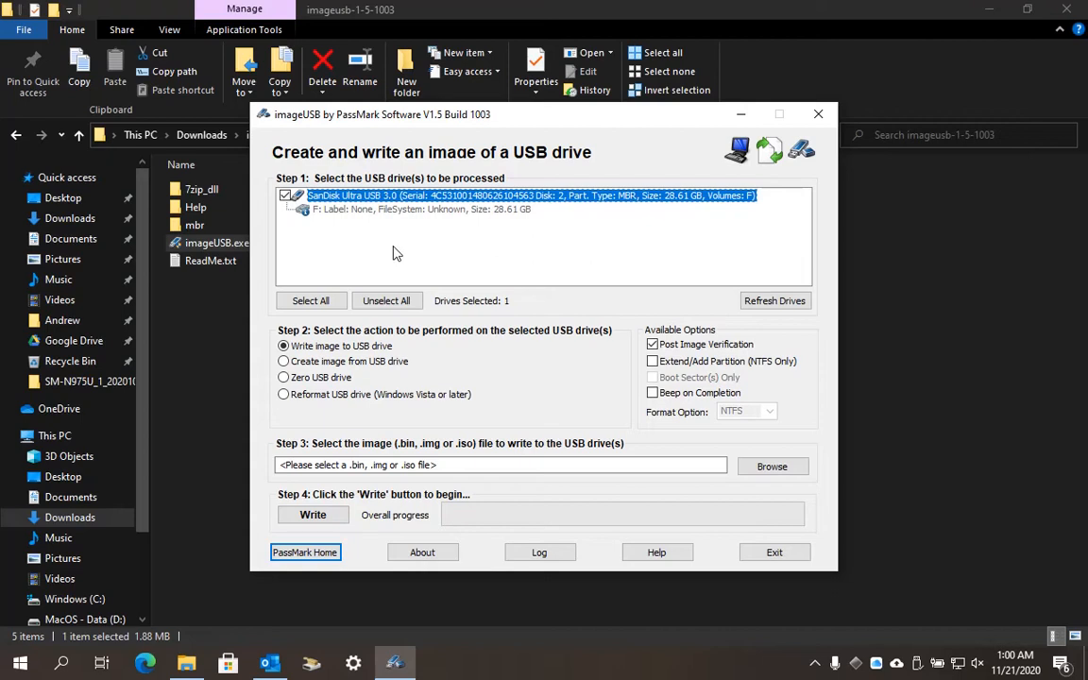
mouse_move(483, 355)
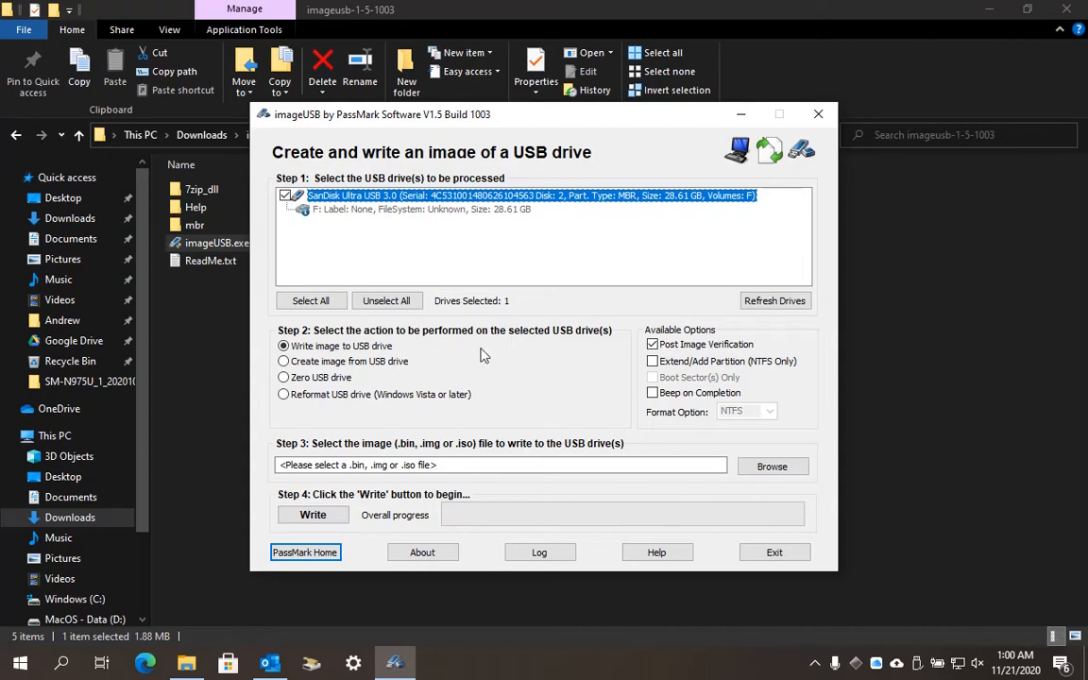
Reformat the SanDisk drive as NTFS and confirm the data-loss warning.
click(283, 395)
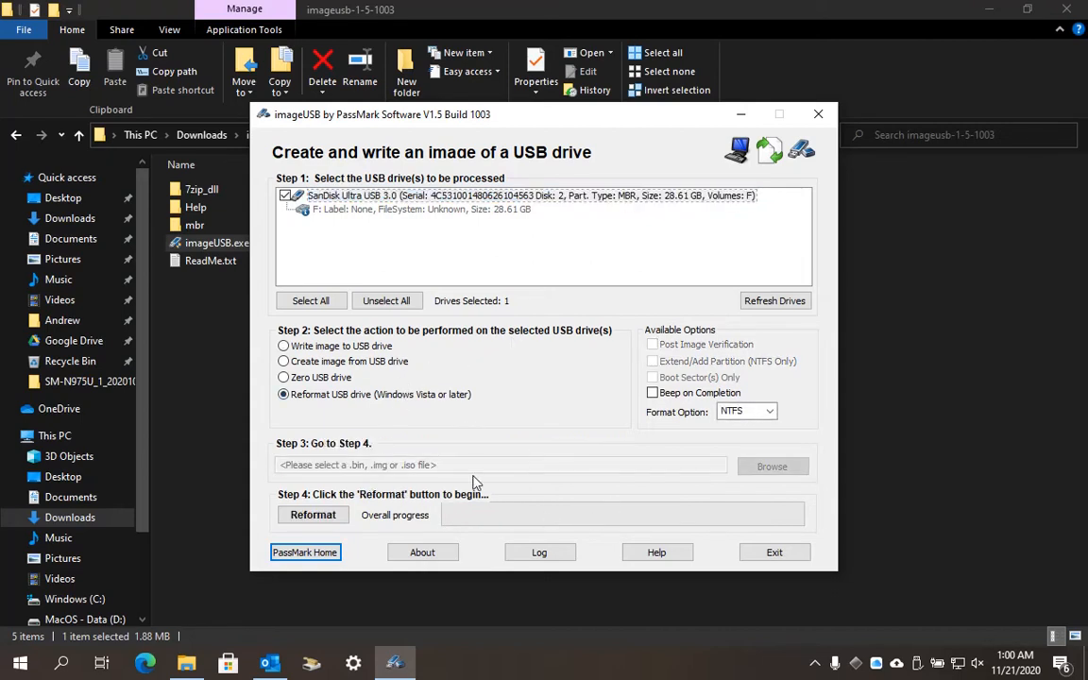
click(314, 514)
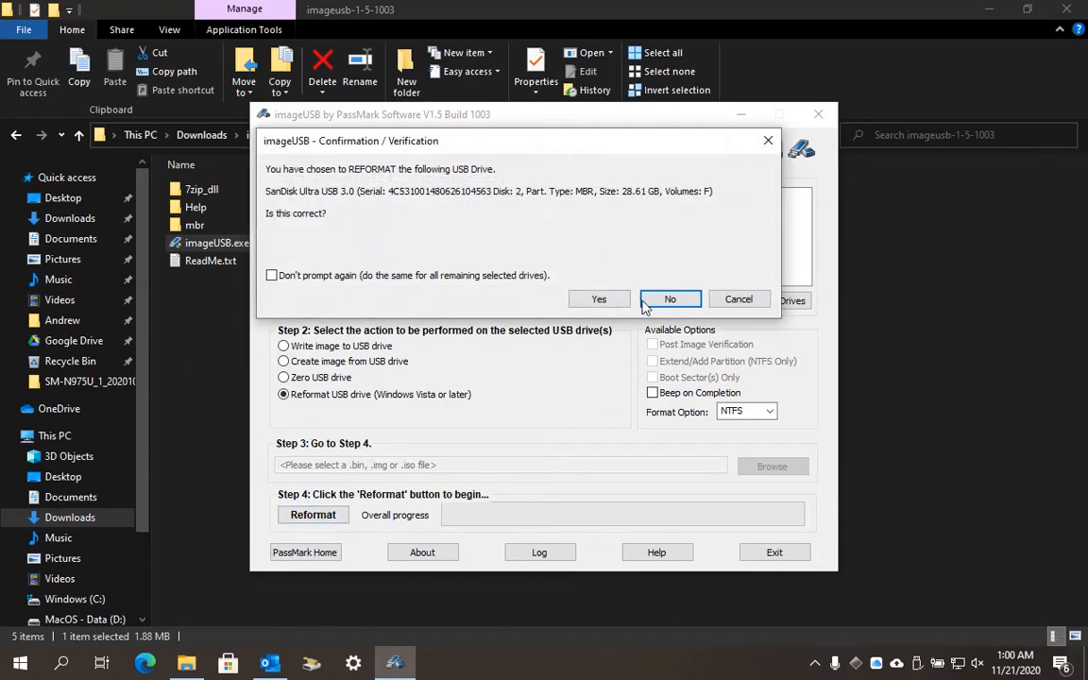
click(598, 299)
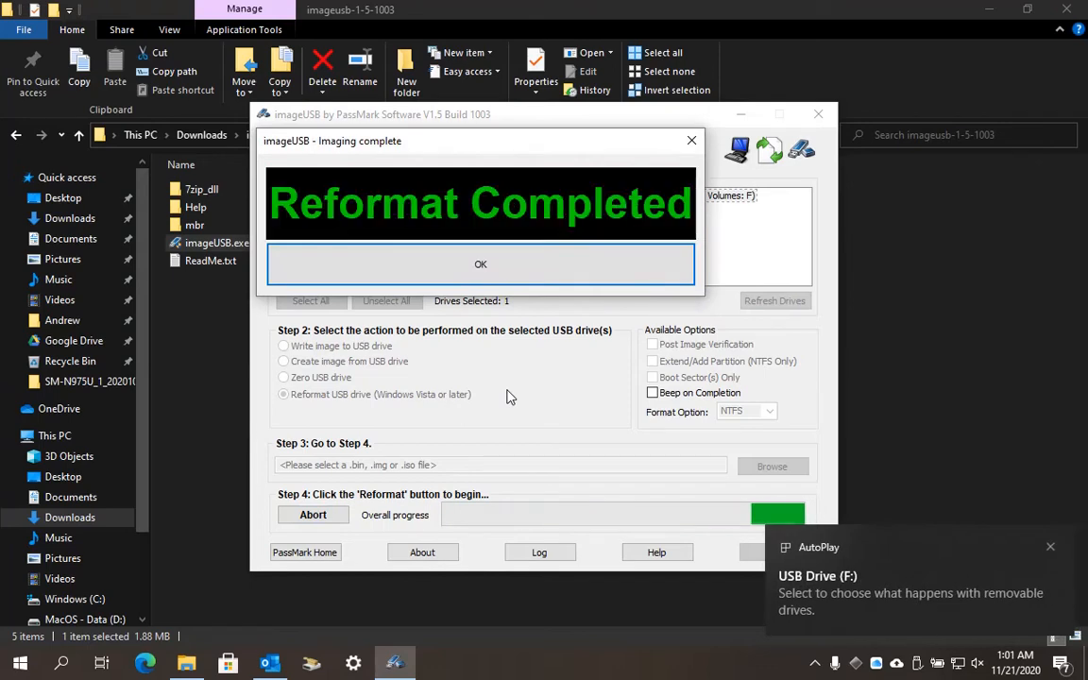
click(479, 265)
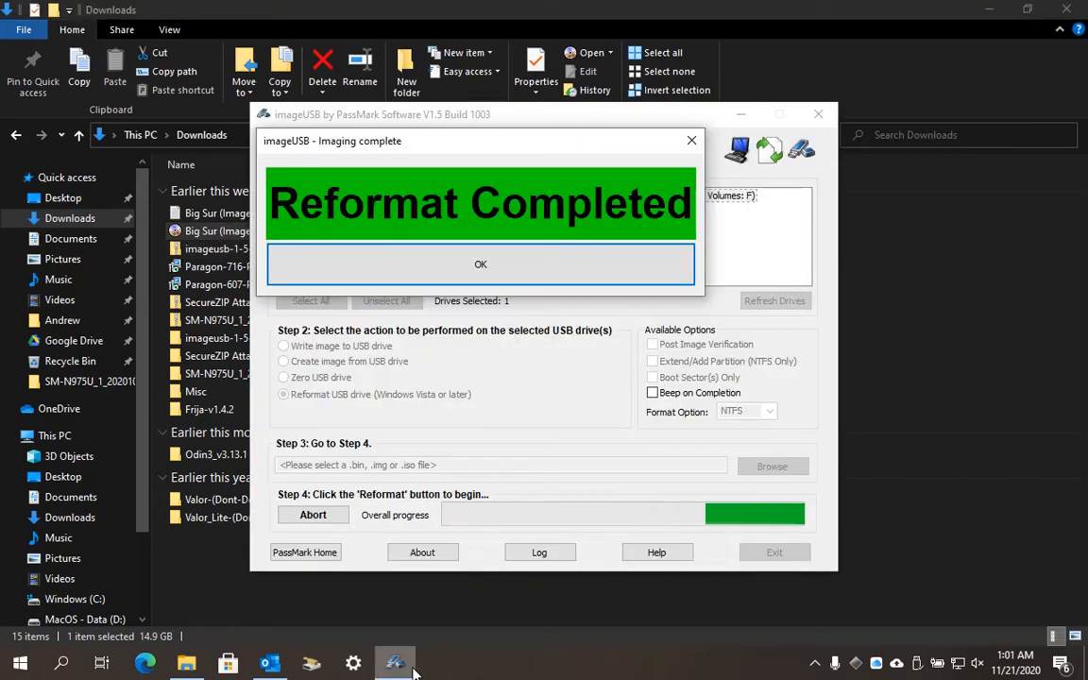
Acknowledge the reformat, rescan drives, reselect the SanDisk drive for 'Write image to USB drive'.
click(480, 264)
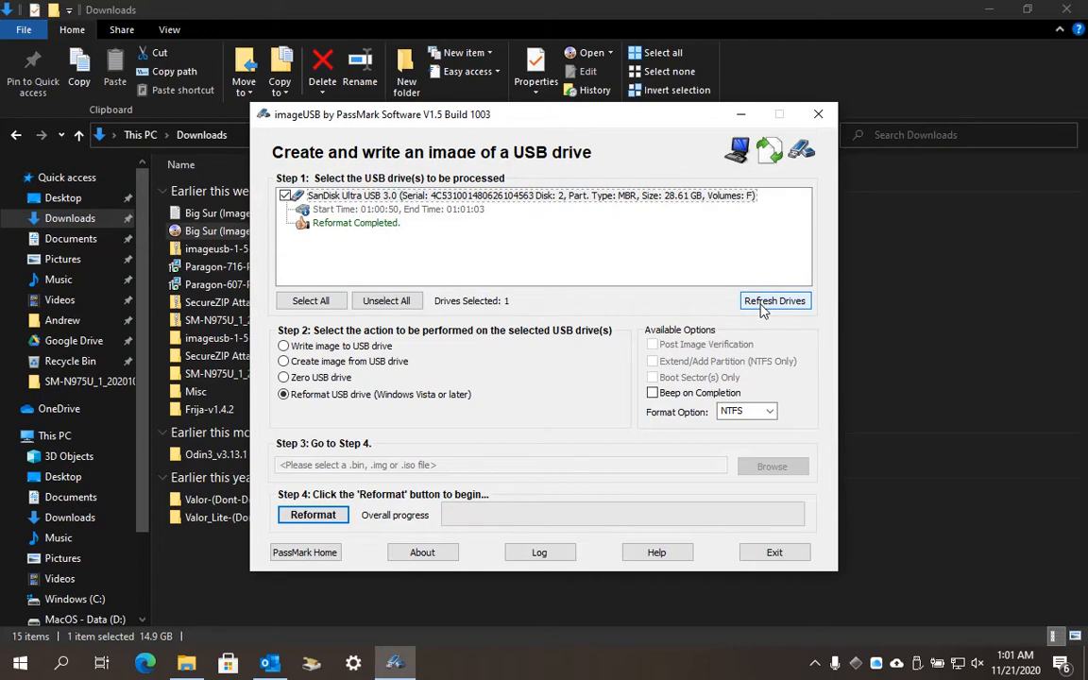
click(774, 300)
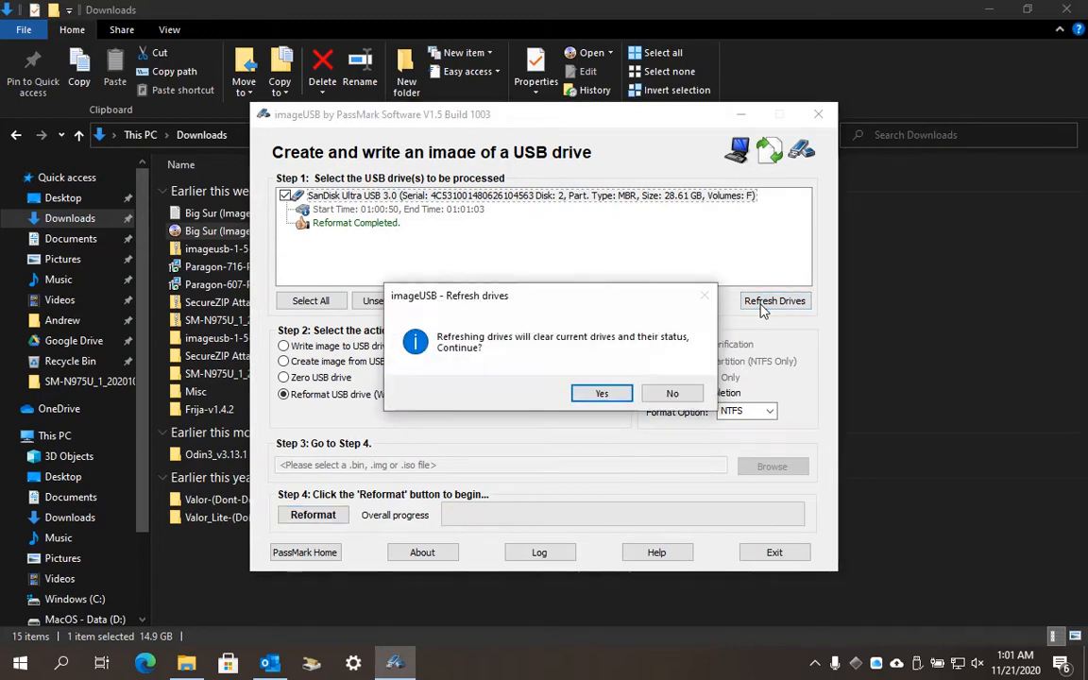
click(600, 393)
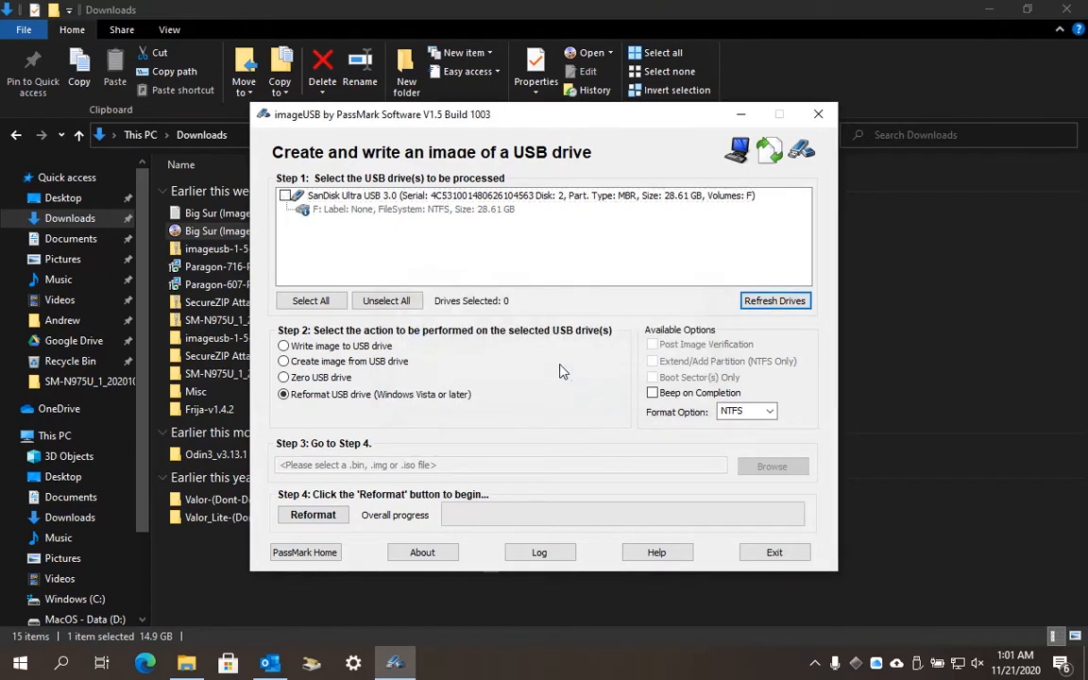
click(287, 194)
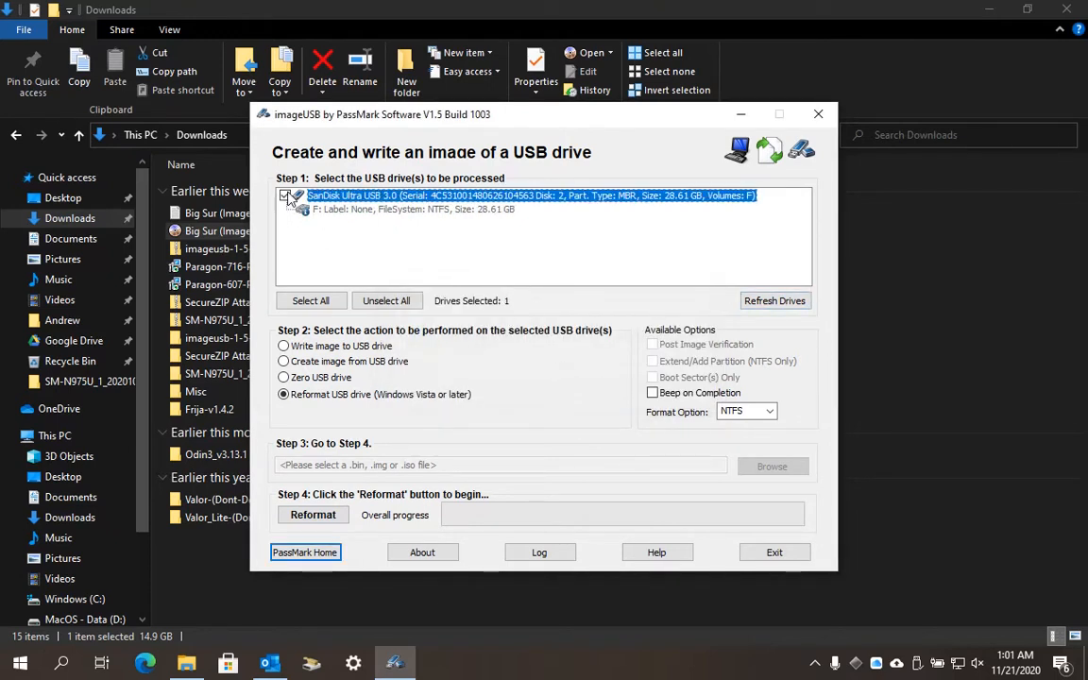
click(287, 195)
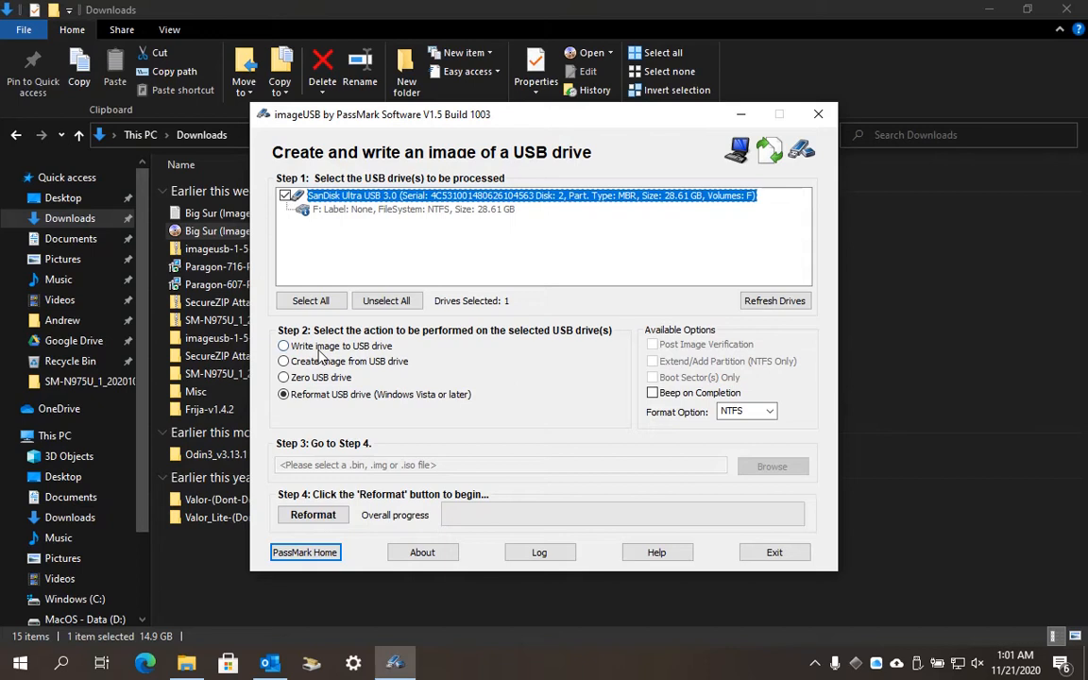
click(284, 346)
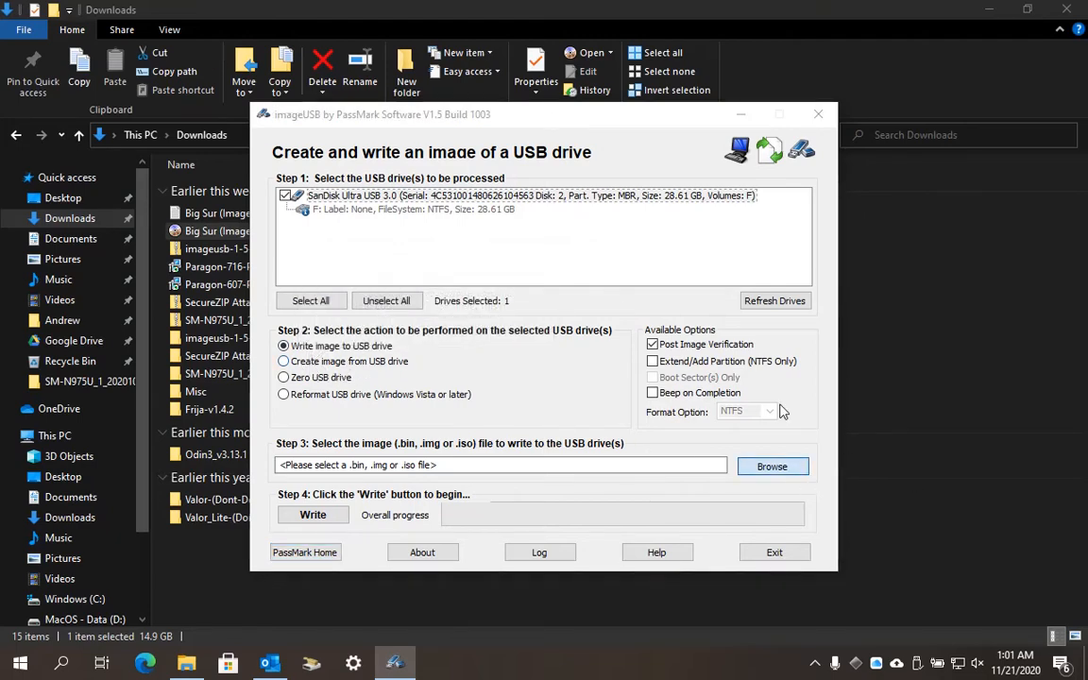
Choose 'Big Sur (imageUSB Backup).bin' from Downloads as the image to write.
click(772, 465)
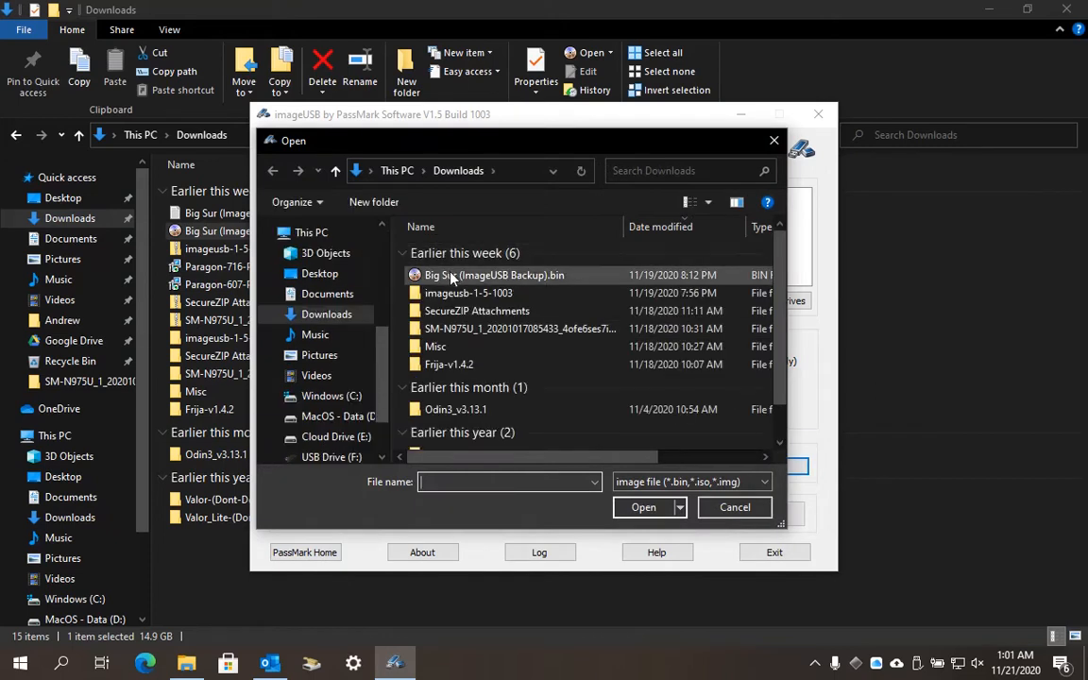
click(491, 276)
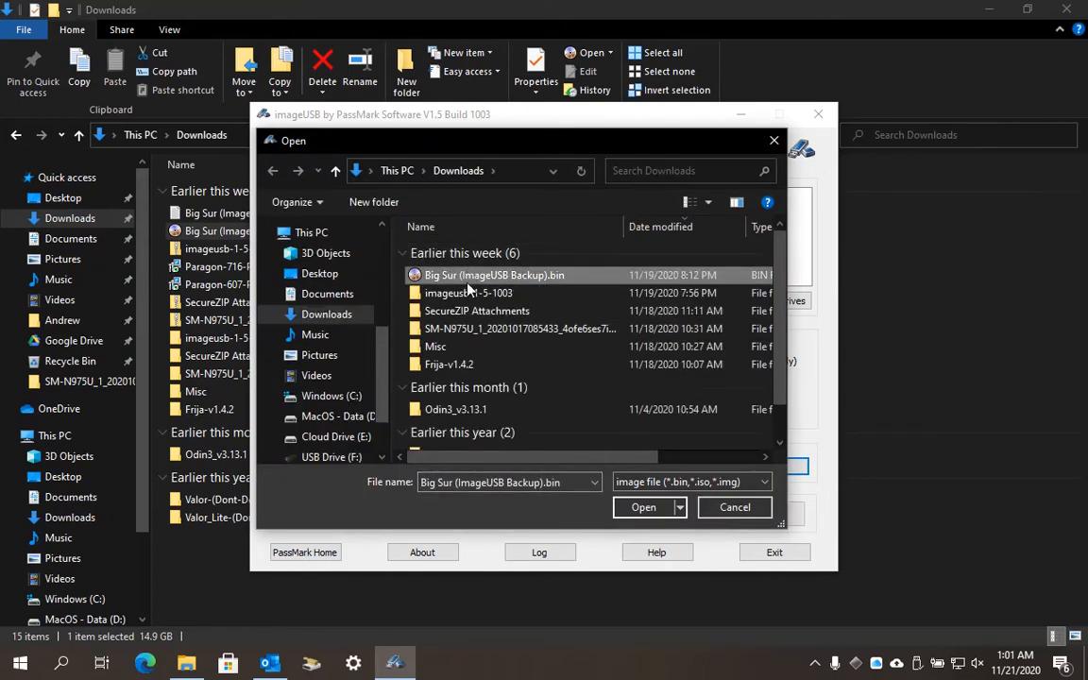
mouse_move(565, 287)
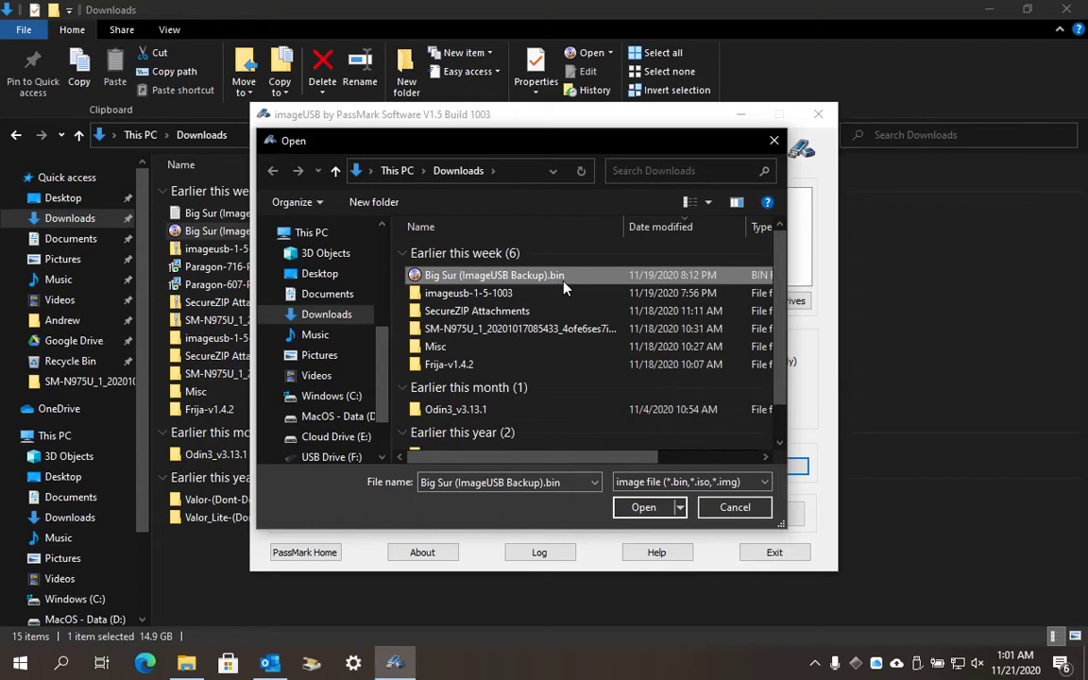
click(642, 506)
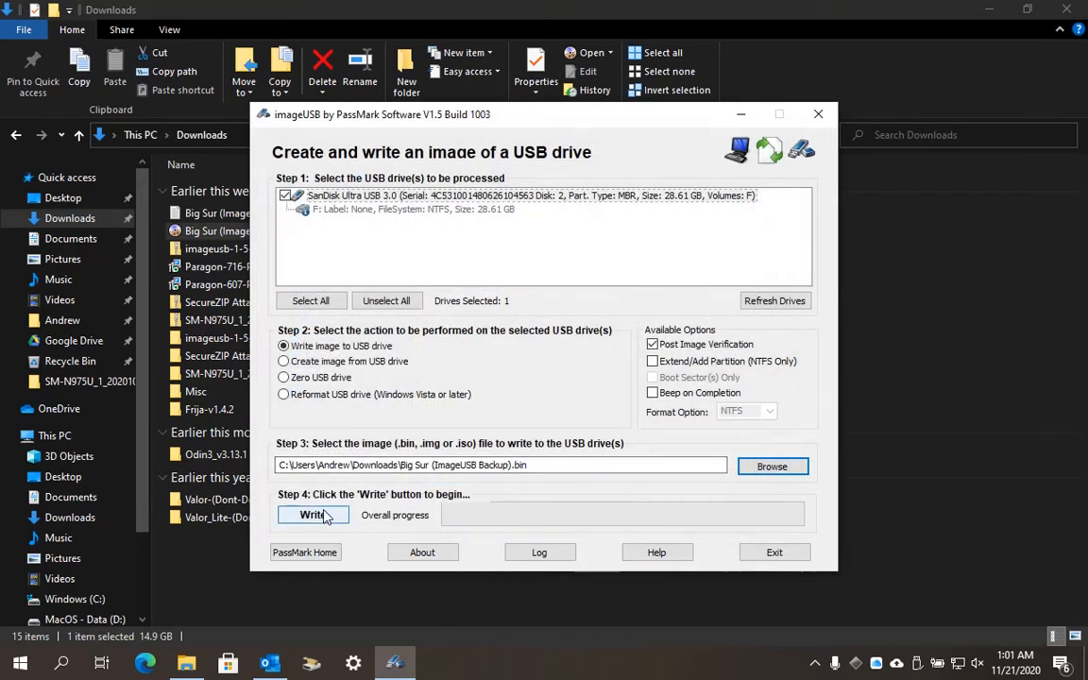
Write the Big Sur image to the SanDisk drive, accept both warnings, and acknowledge 'Imaging Completed!'.
click(314, 513)
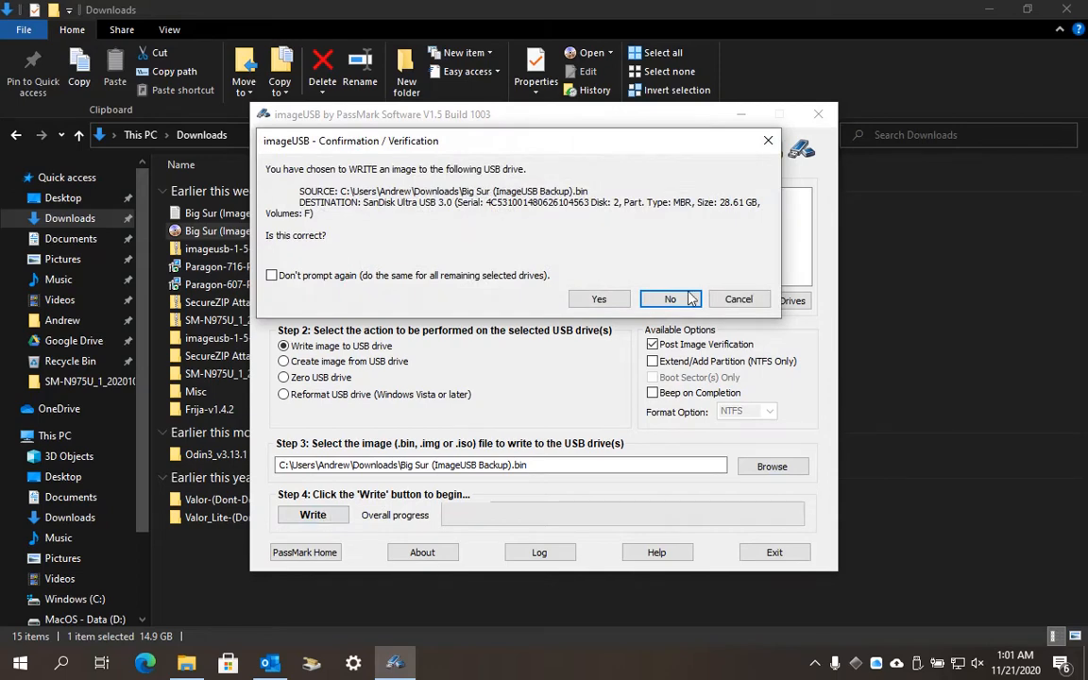
click(598, 299)
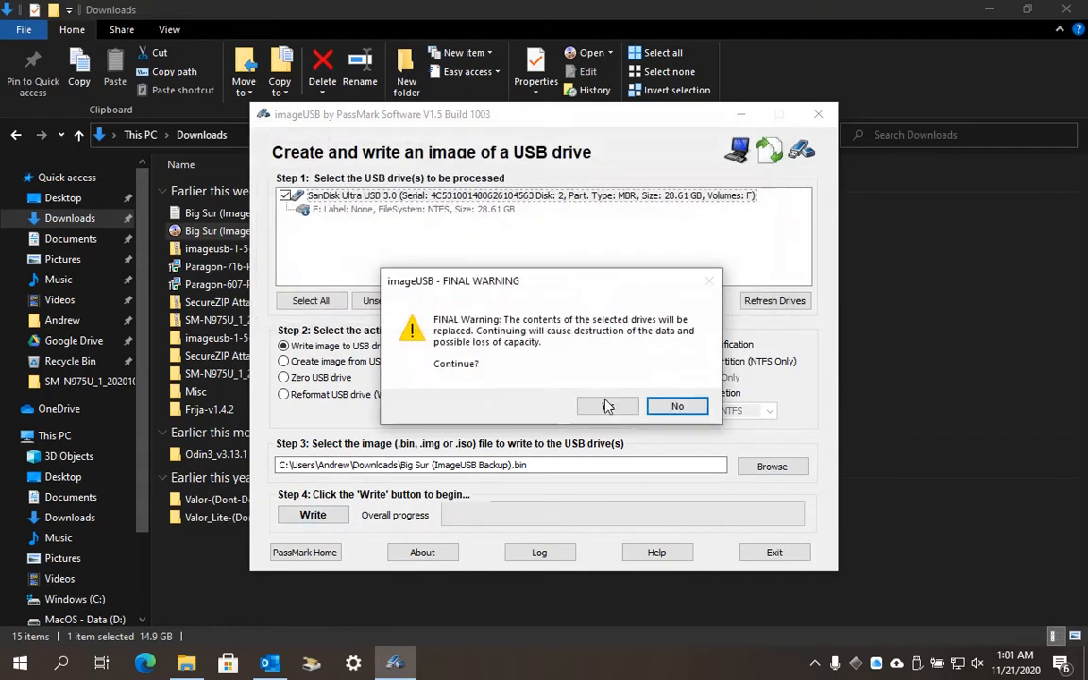
click(608, 406)
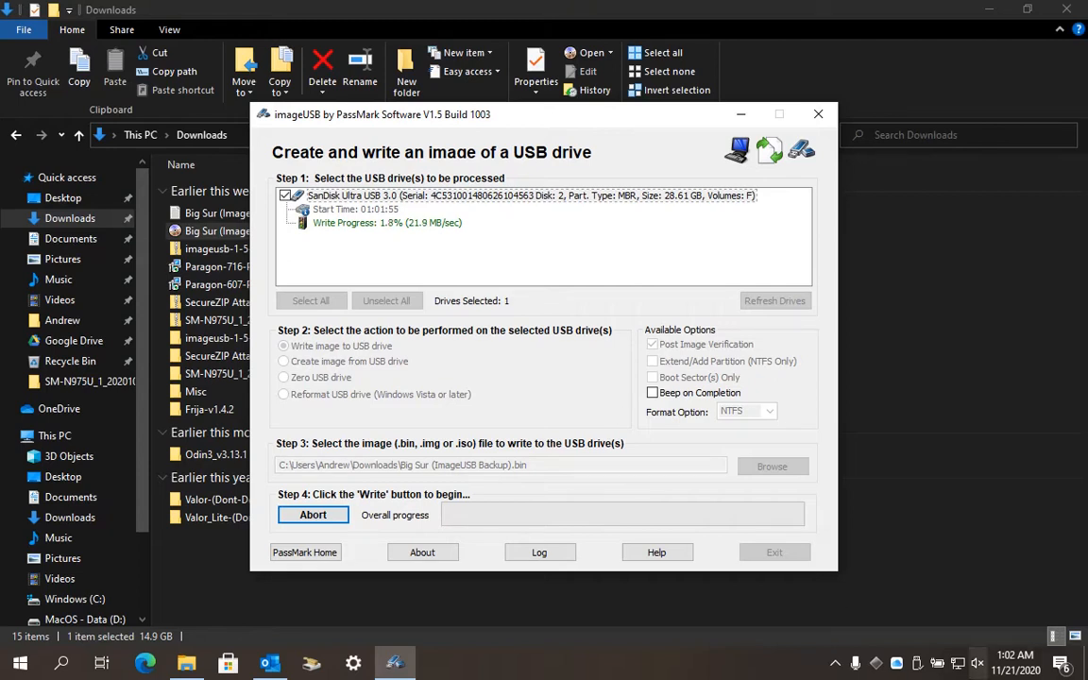
click(842, 657)
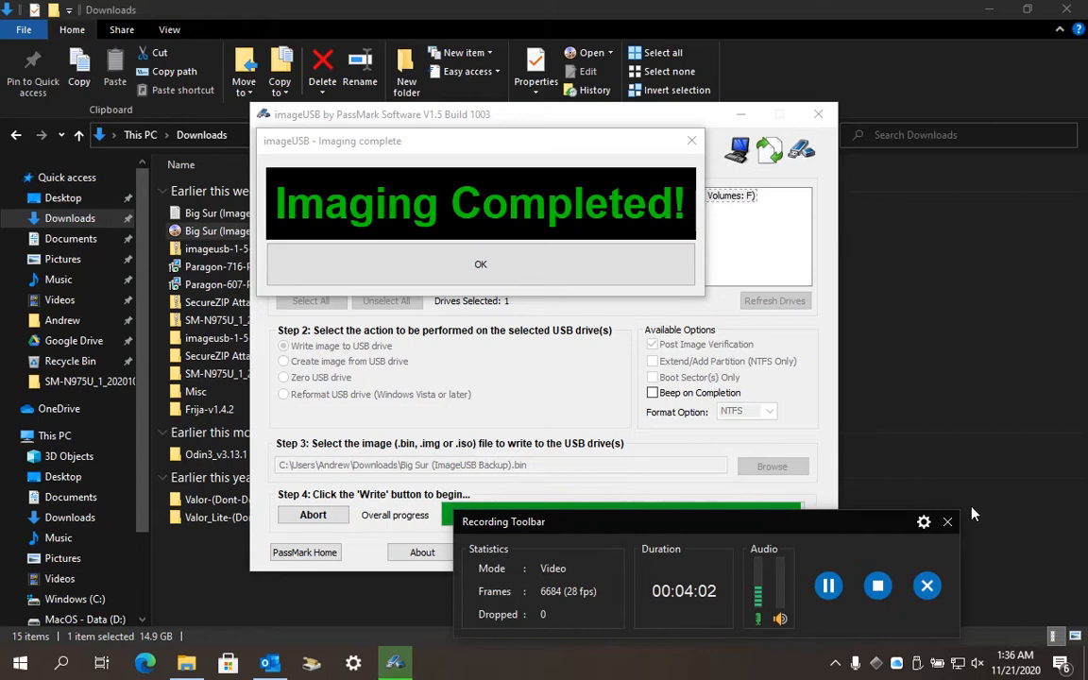
mouse_move(476, 282)
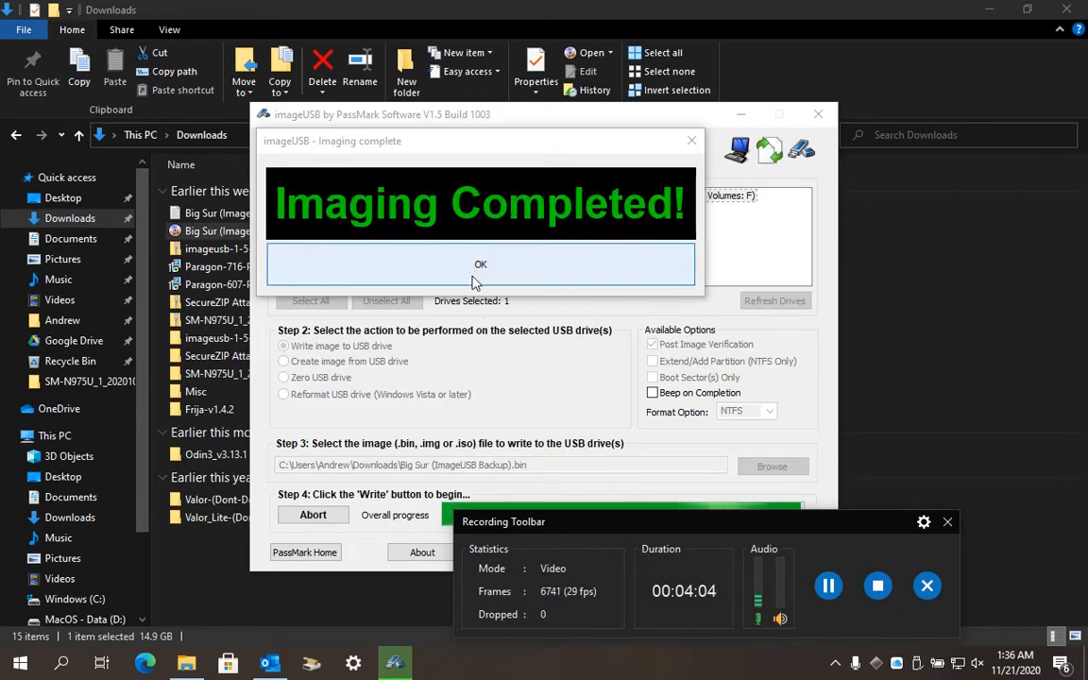
click(480, 265)
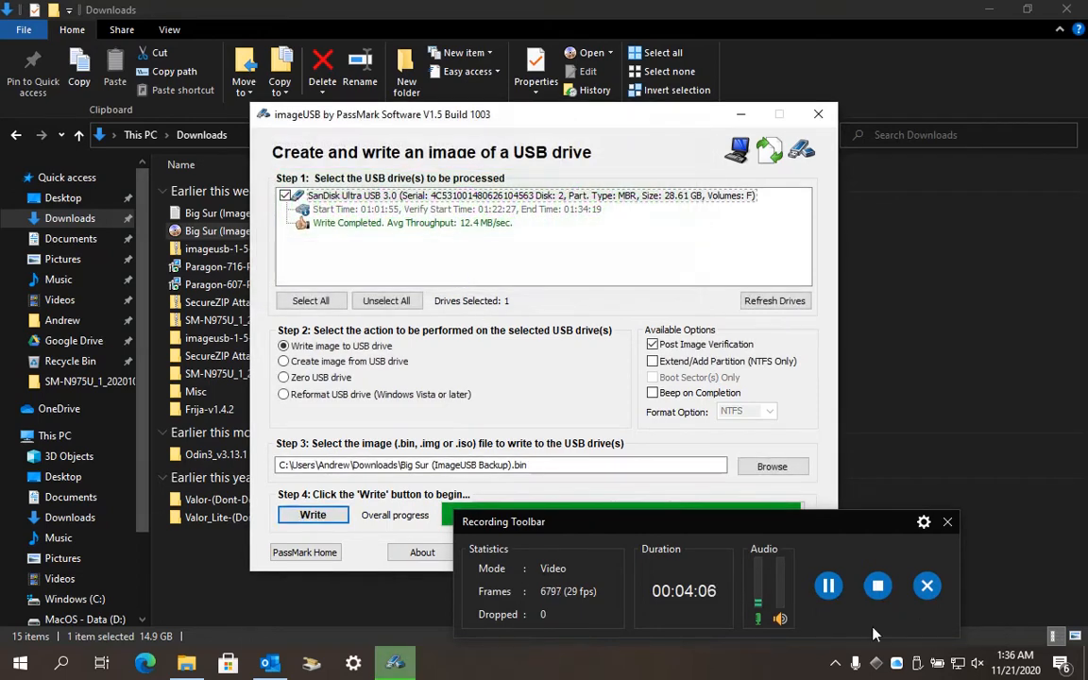